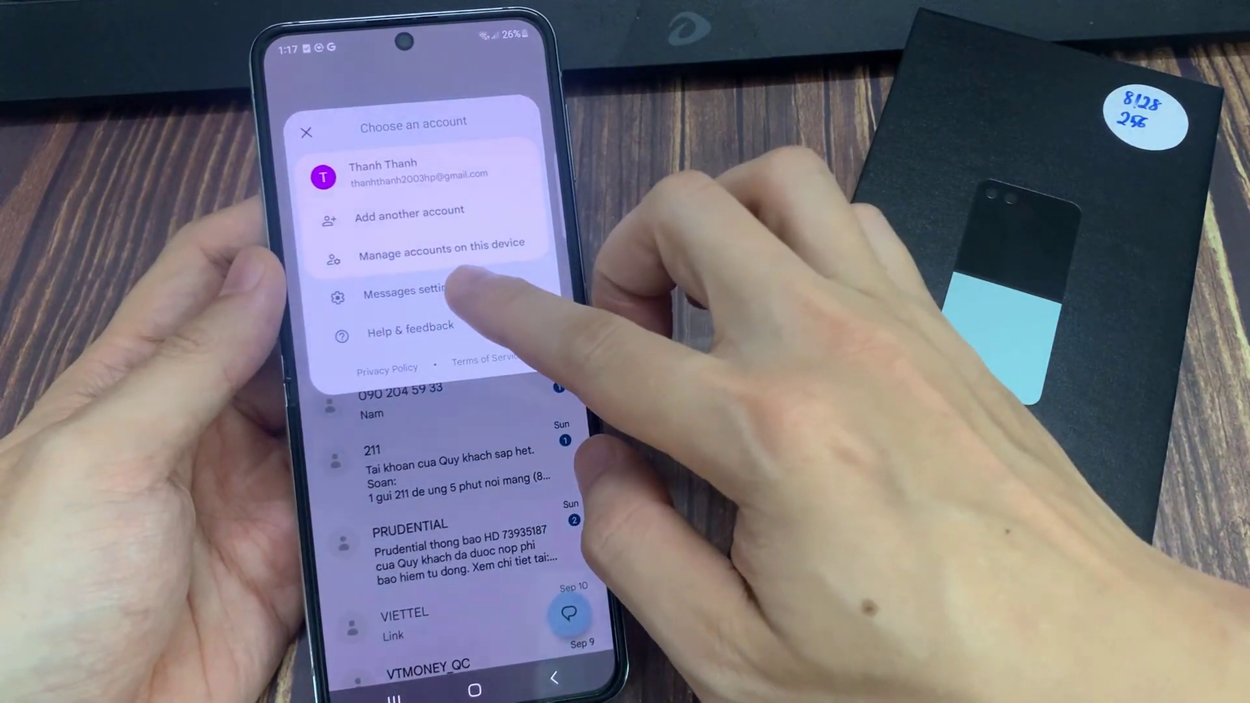
Open Messages settings from the profile account menu
click(398, 294)
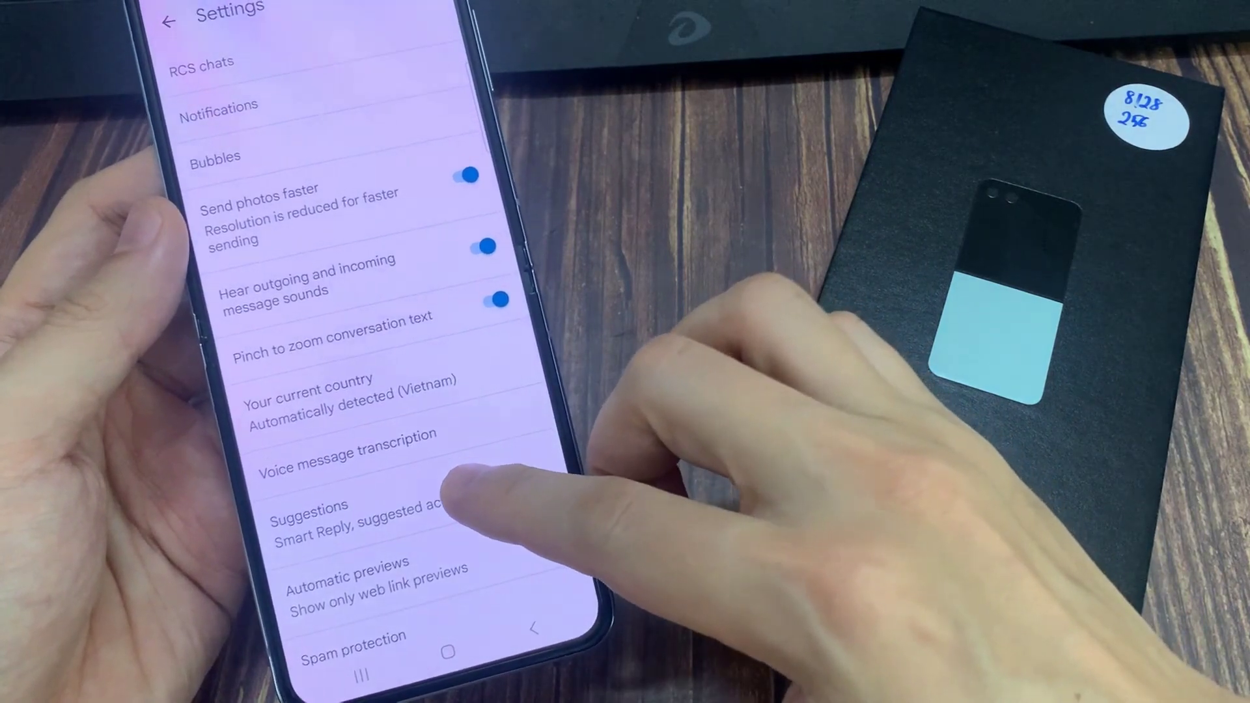
Check that Smart Reply is on under Suggestions, then go back to settings
click(314, 517)
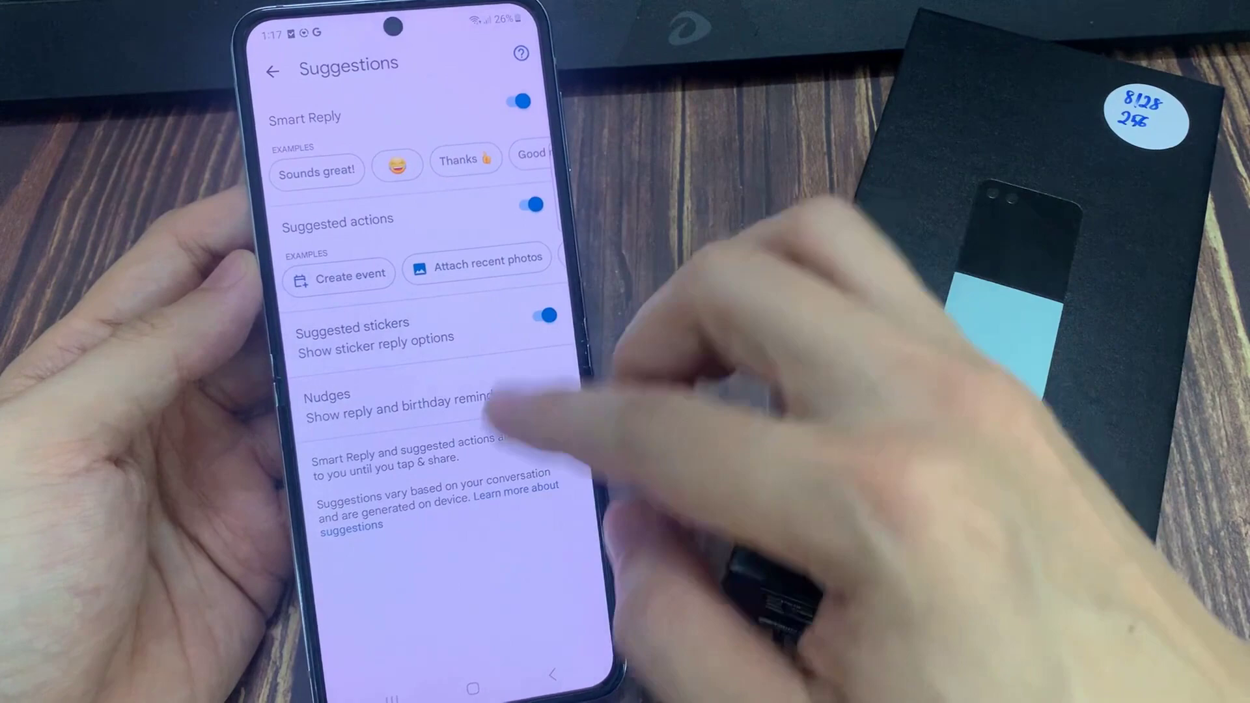
click(276, 69)
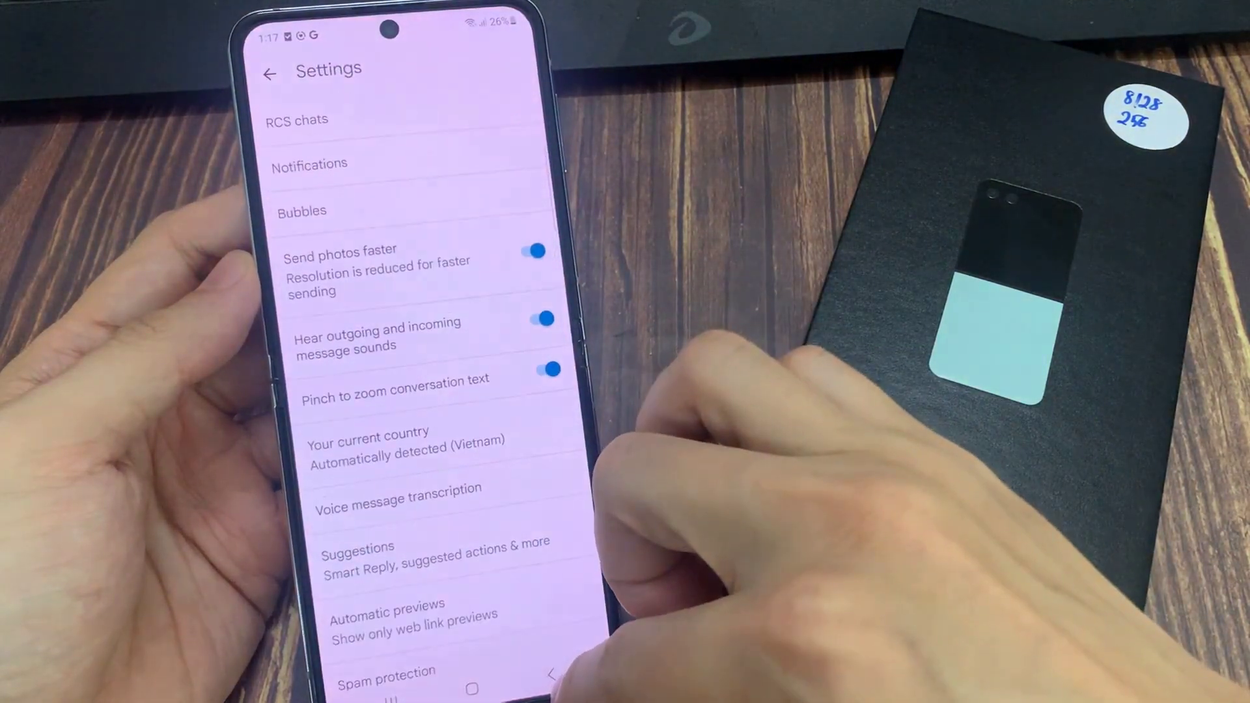
Go back from Settings to the inbox showing the 'How are you?' message
click(270, 70)
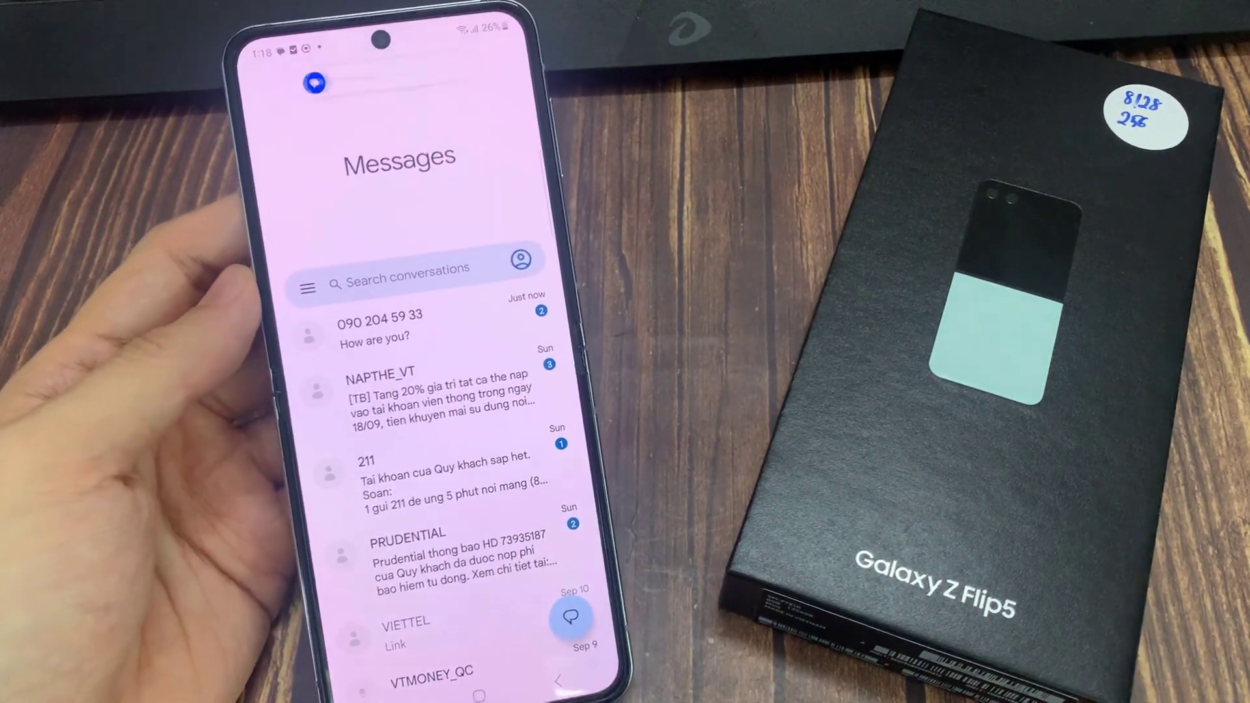
Open the 'How are you?' conversation and send the Smart Reply 'I'm good 😊'
click(391, 334)
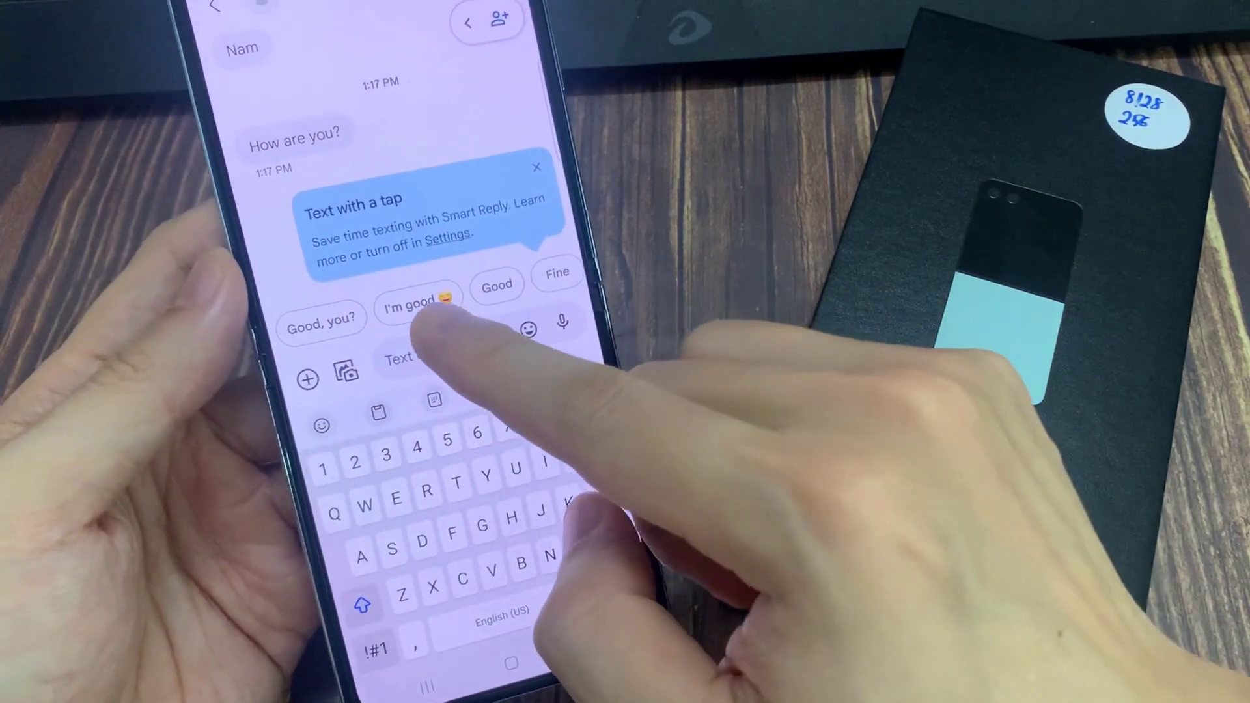
click(414, 302)
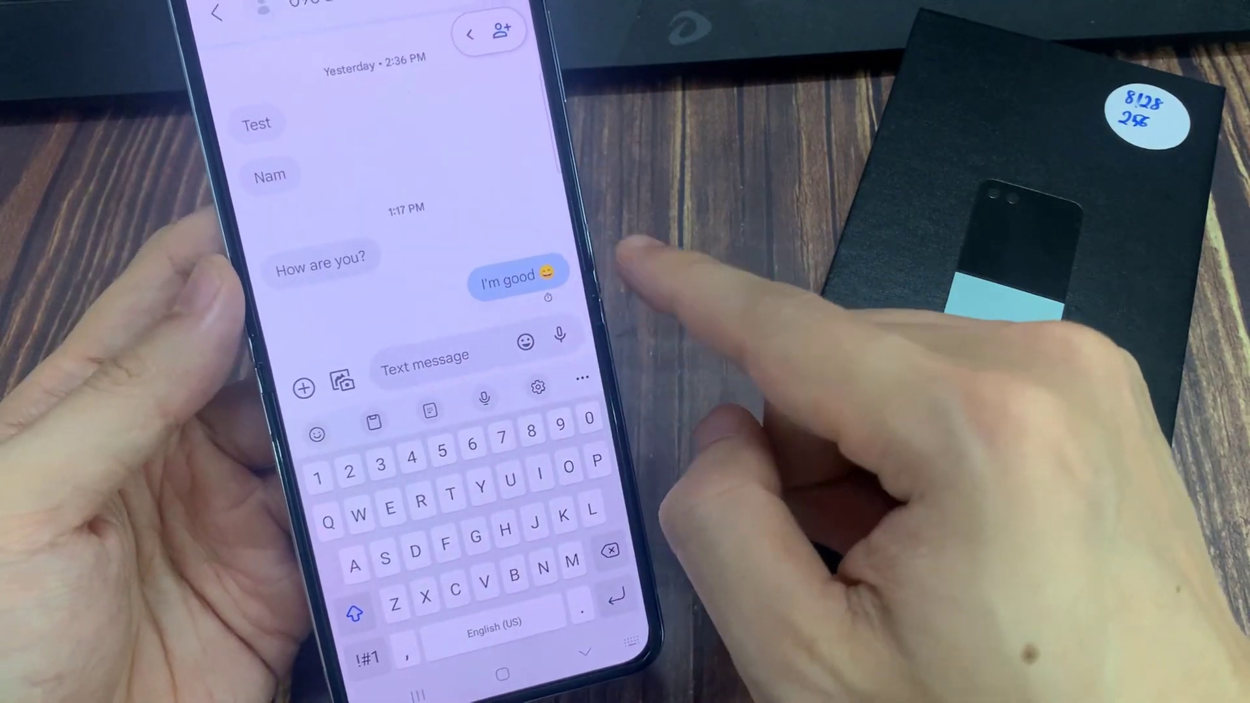